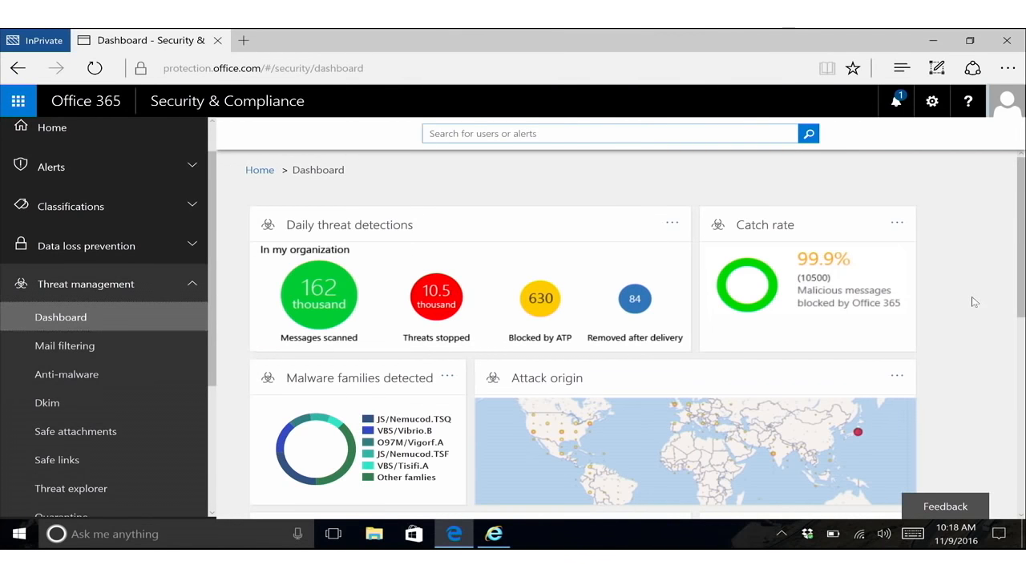
Scroll down the navigation and open Threat explorer under Threat management
scroll("down", 3)
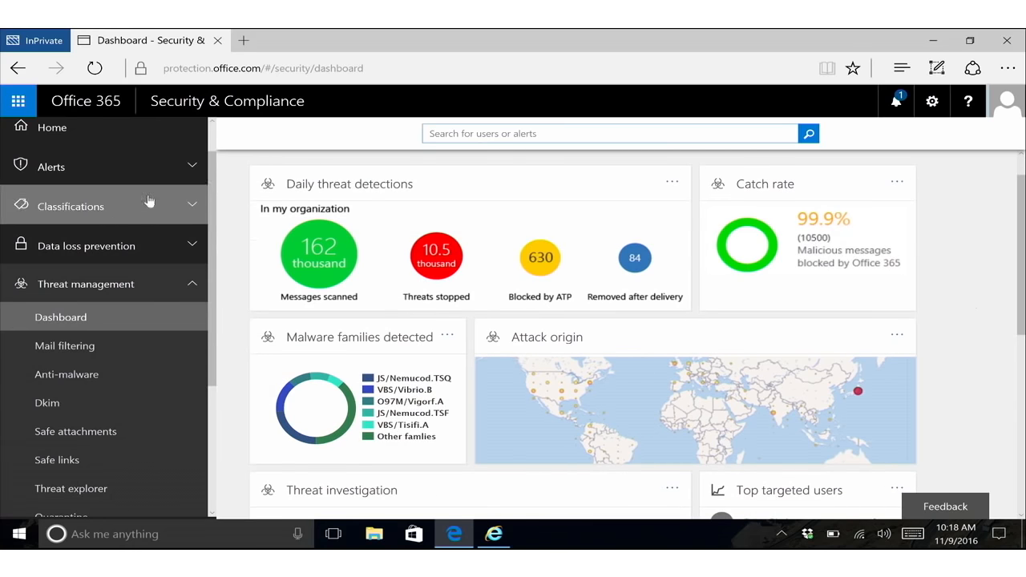
mouse_move(527, 320)
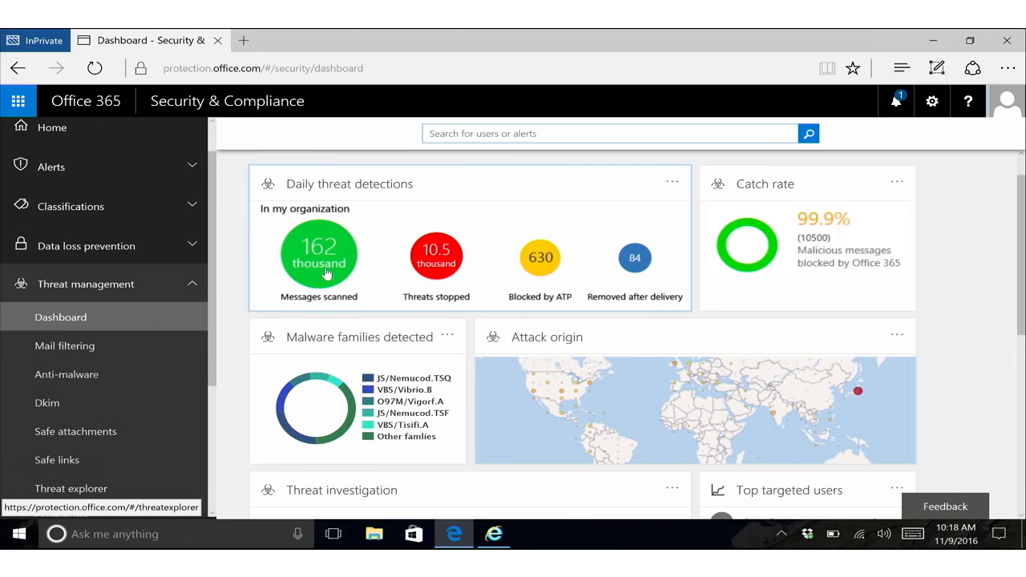
mouse_move(436, 286)
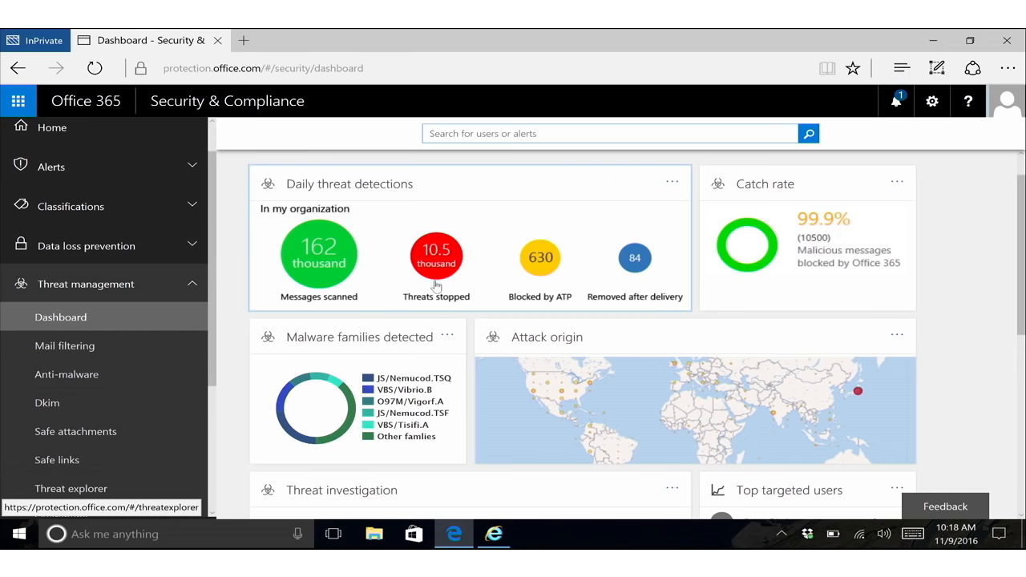
mouse_move(437, 273)
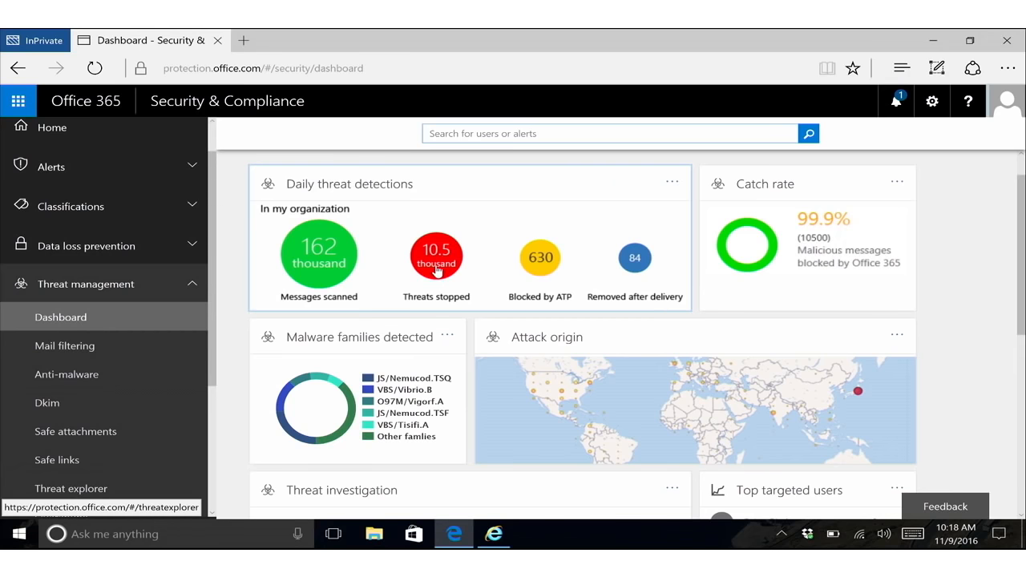
mouse_move(634, 259)
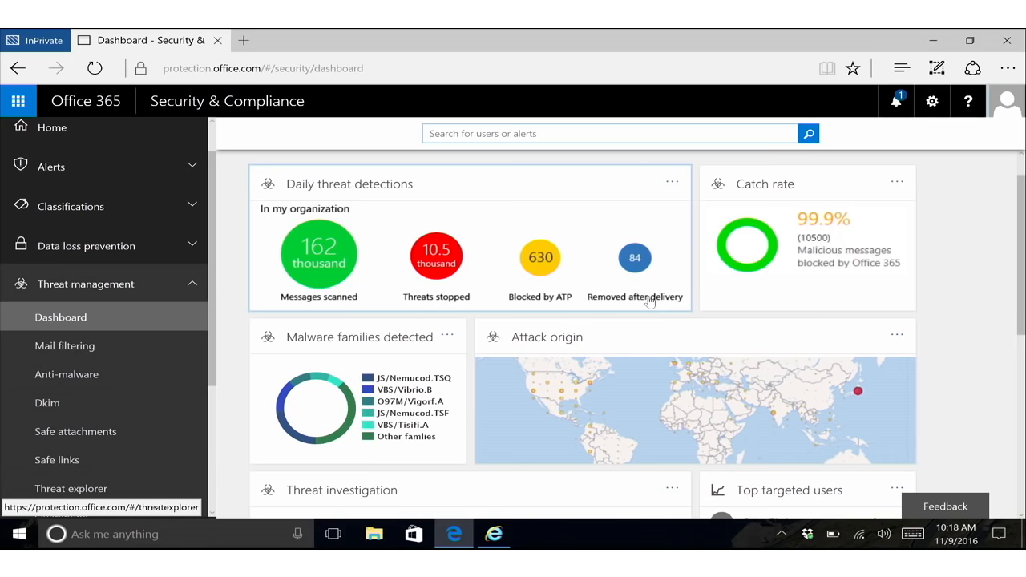
mouse_move(652, 299)
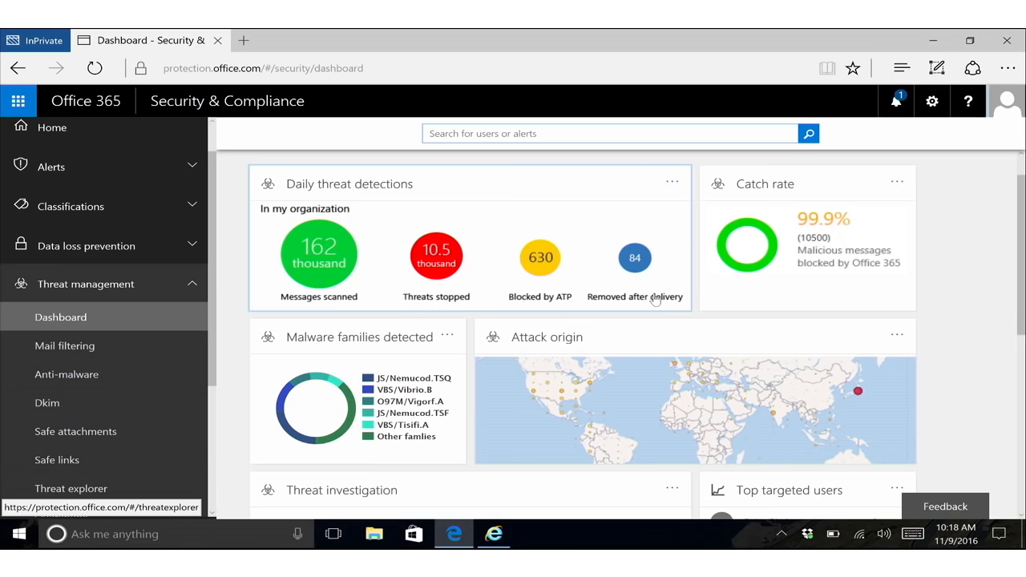
scroll("down", 3)
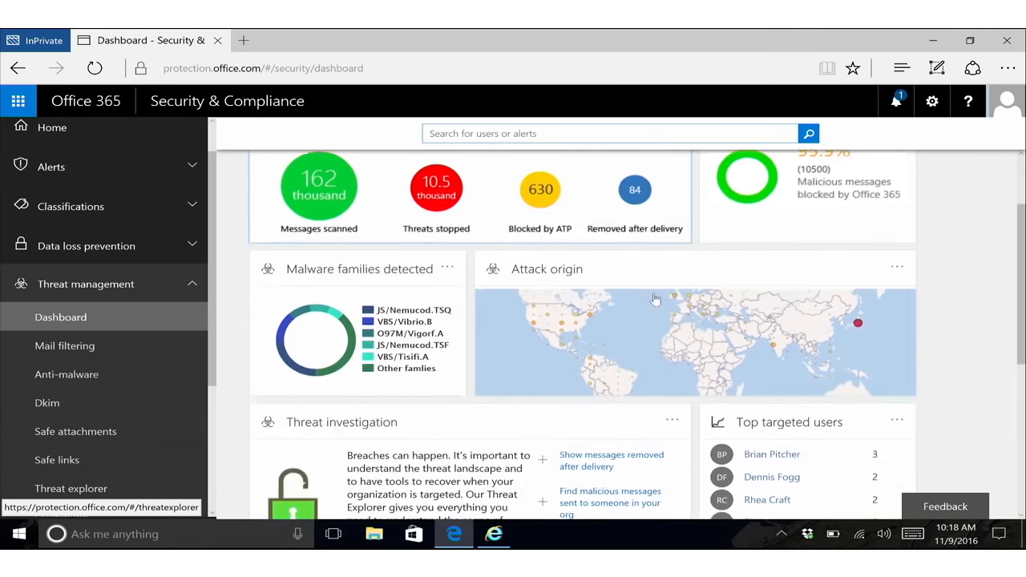
scroll("down", 3)
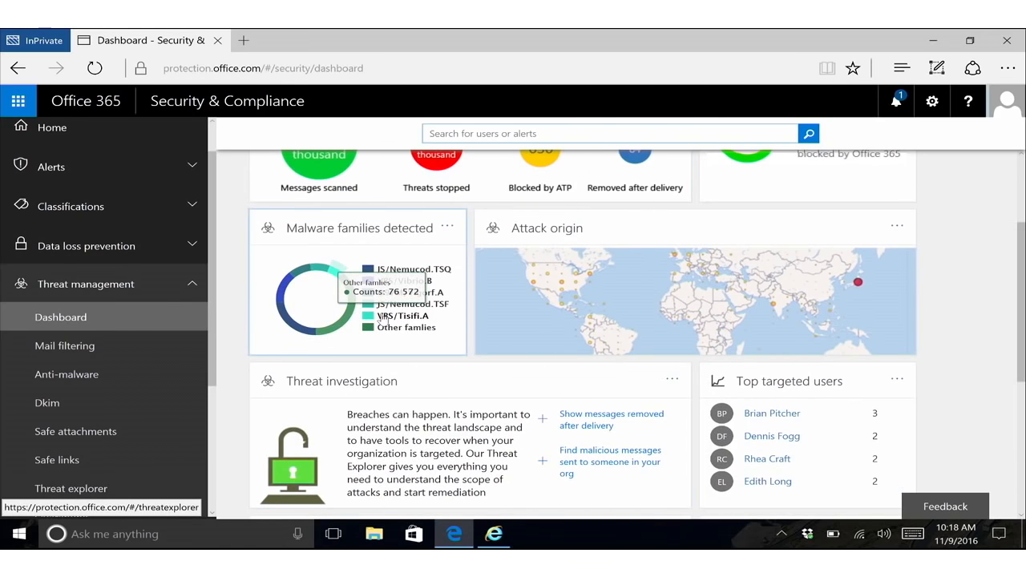
mouse_move(818, 335)
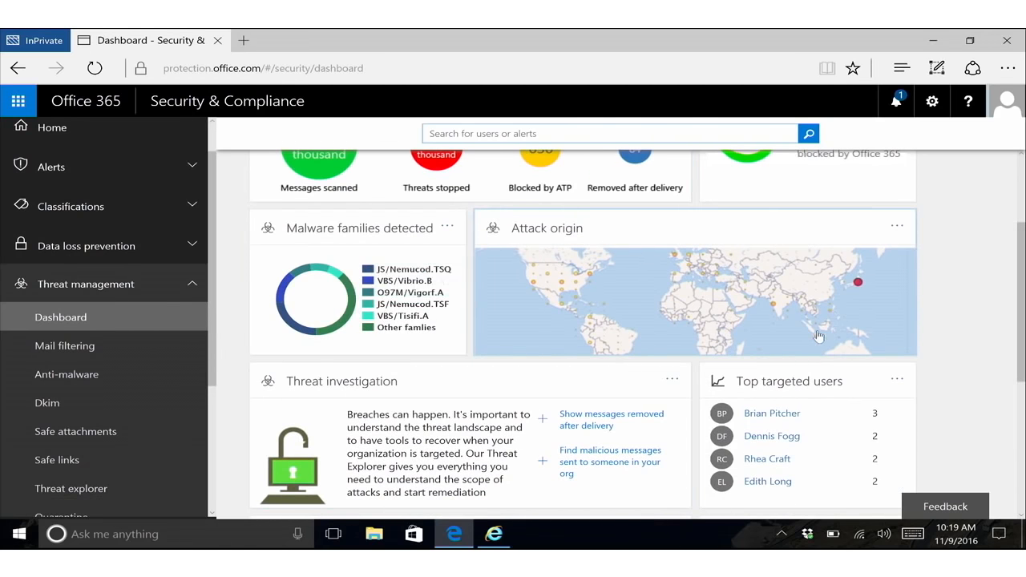
mouse_move(870, 316)
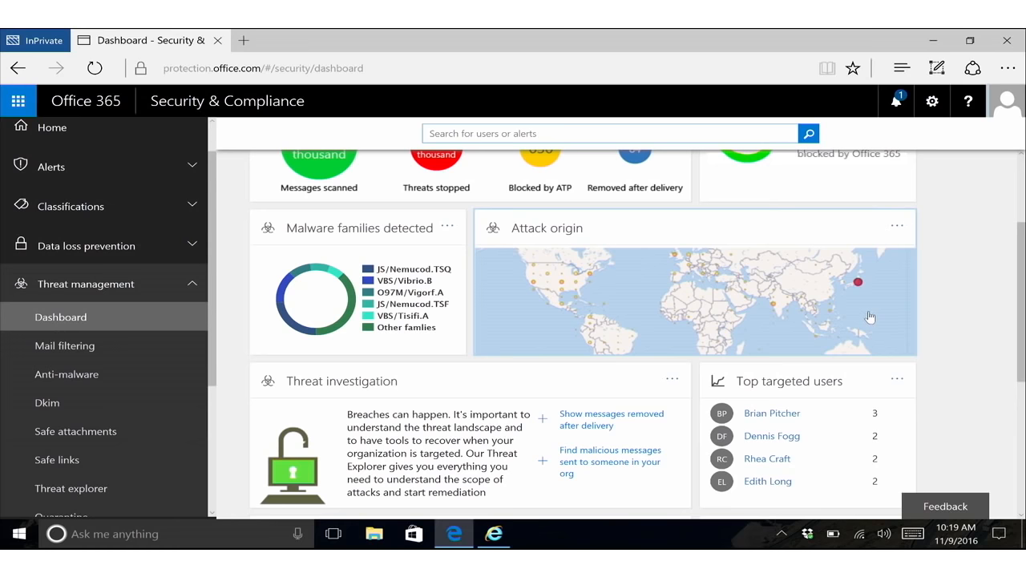
scroll("down", 3)
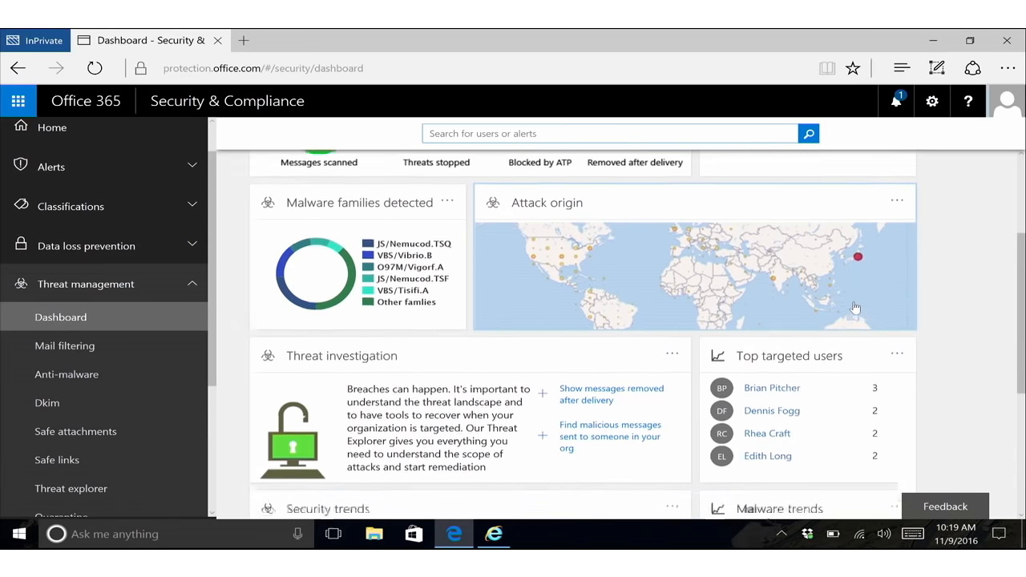
scroll("down", 3)
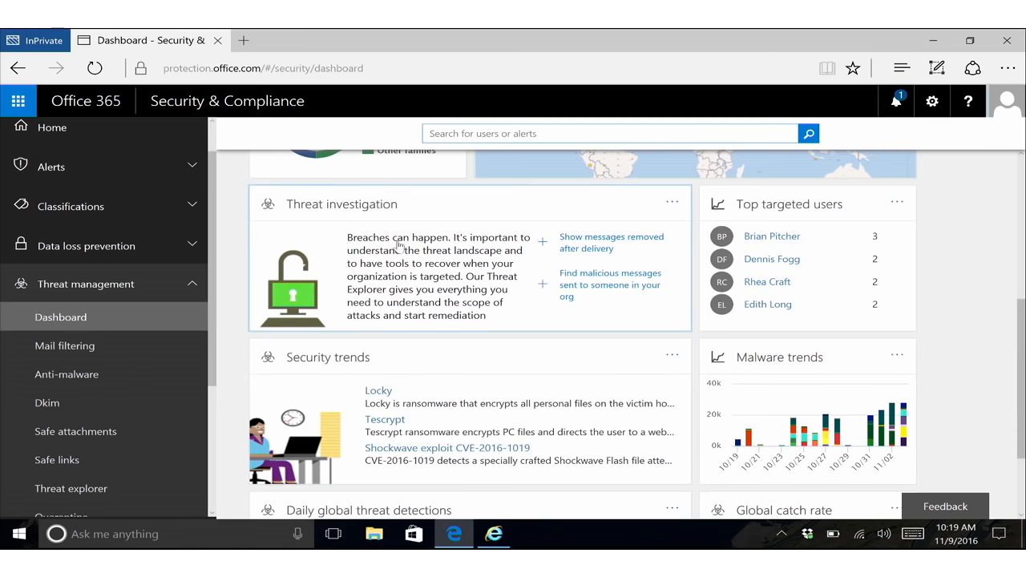
mouse_move(589, 242)
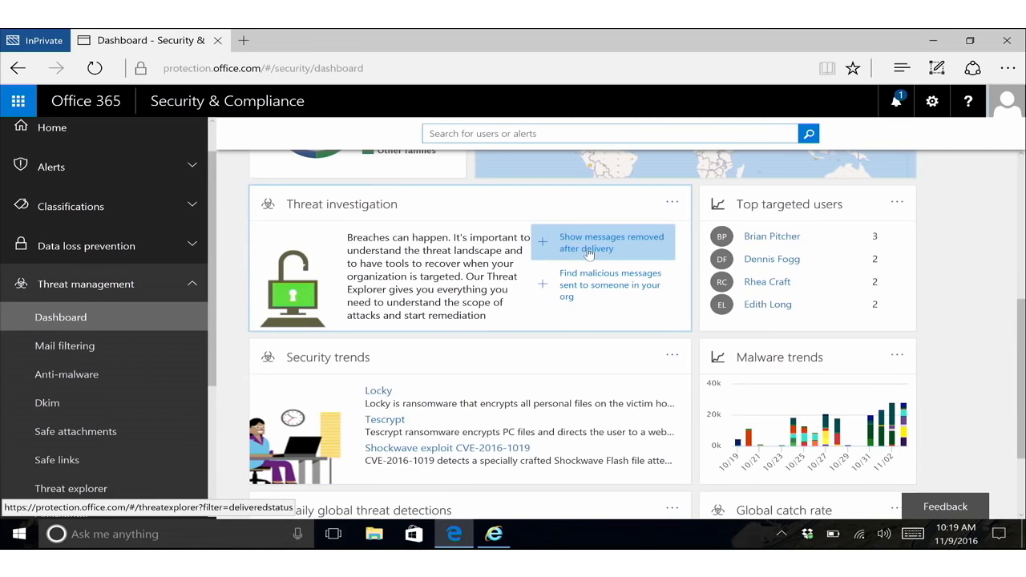
mouse_move(647, 252)
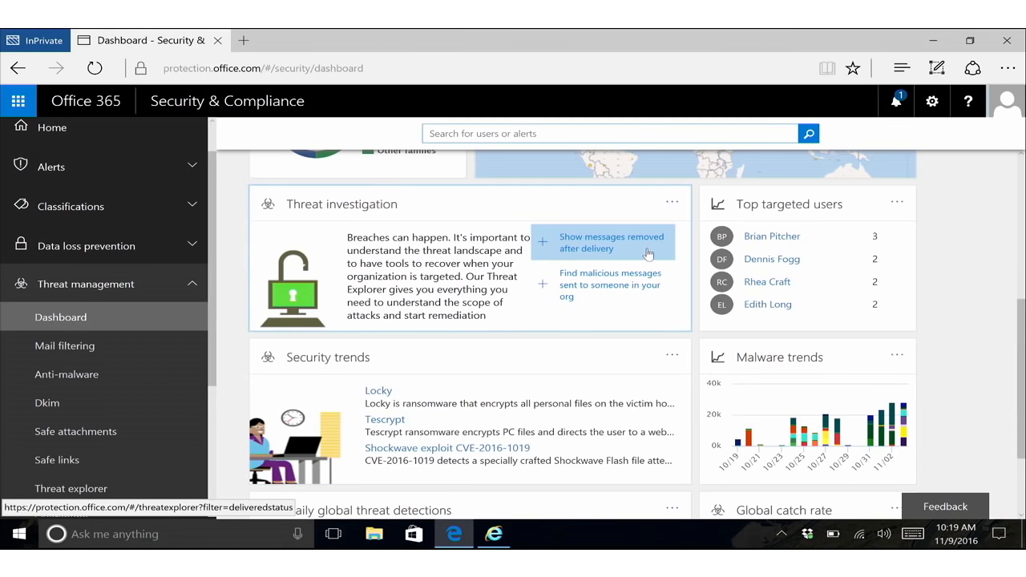
mouse_move(632, 290)
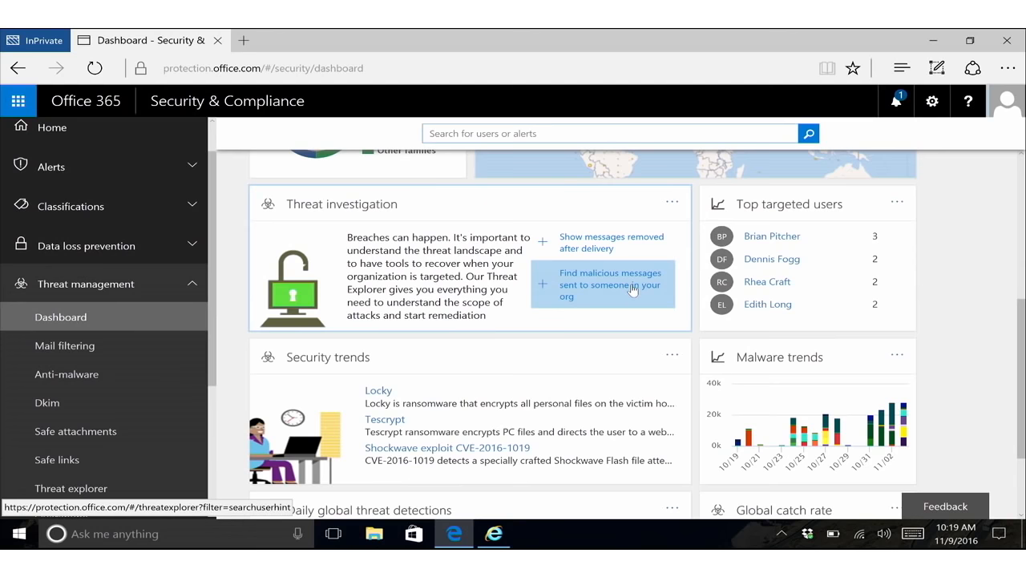
scroll("down", 3)
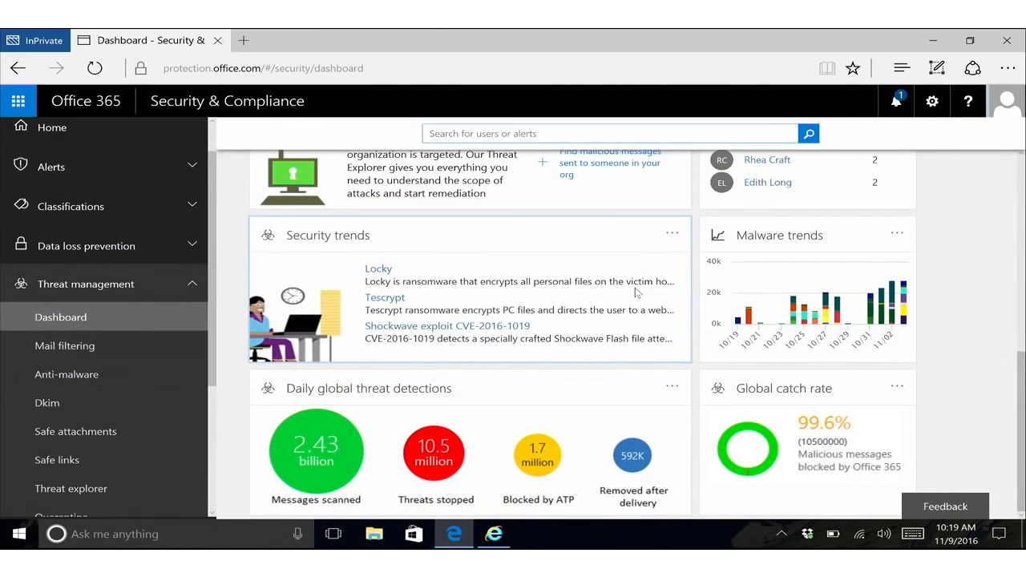
mouse_move(427, 235)
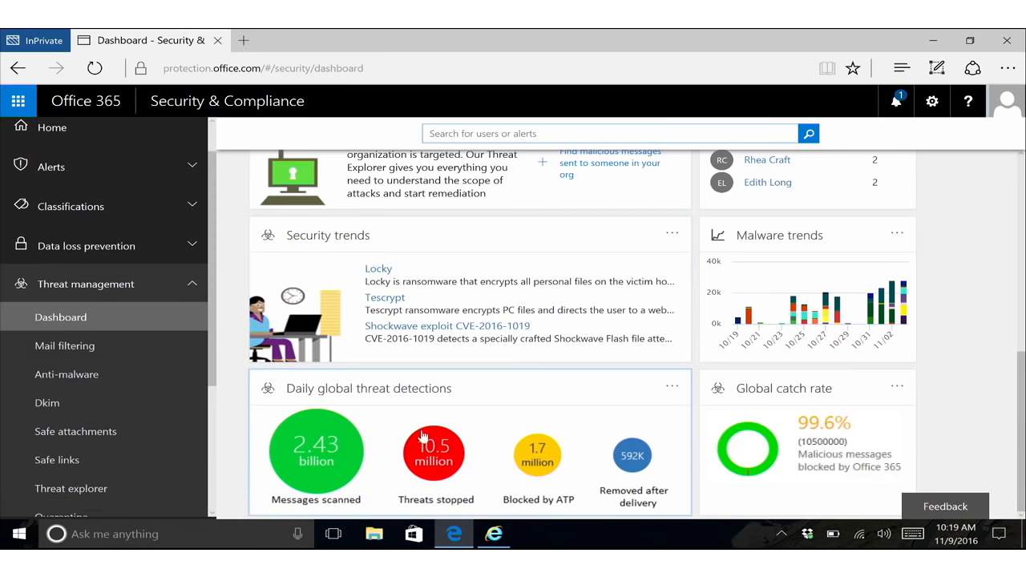
mouse_move(298, 438)
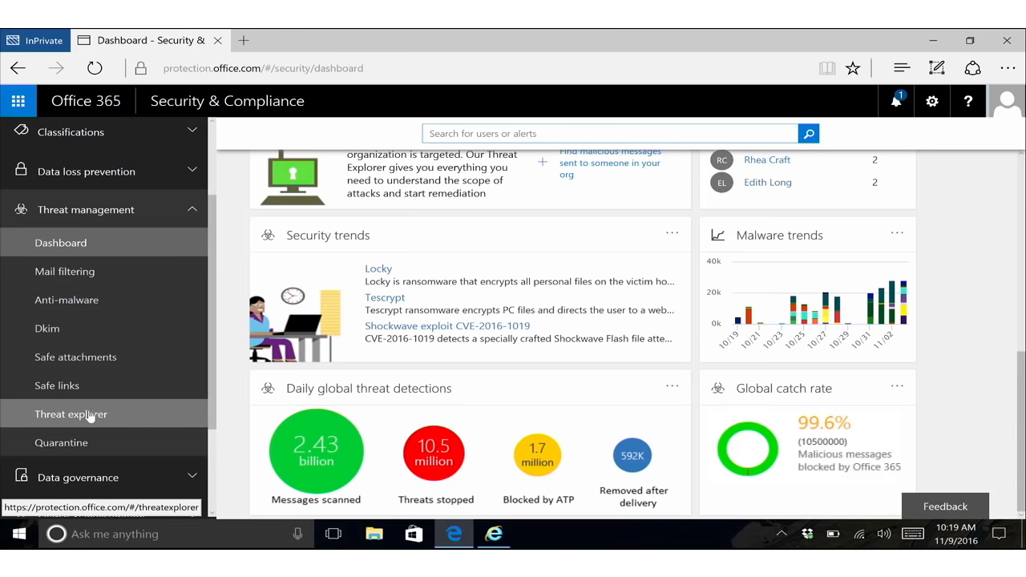
left_click(71, 414)
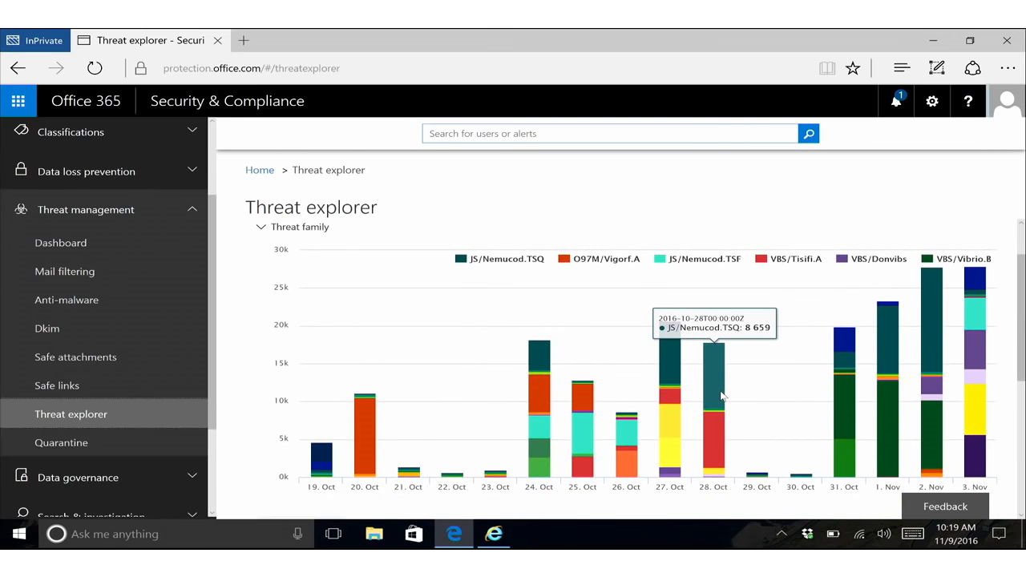
mouse_move(717, 399)
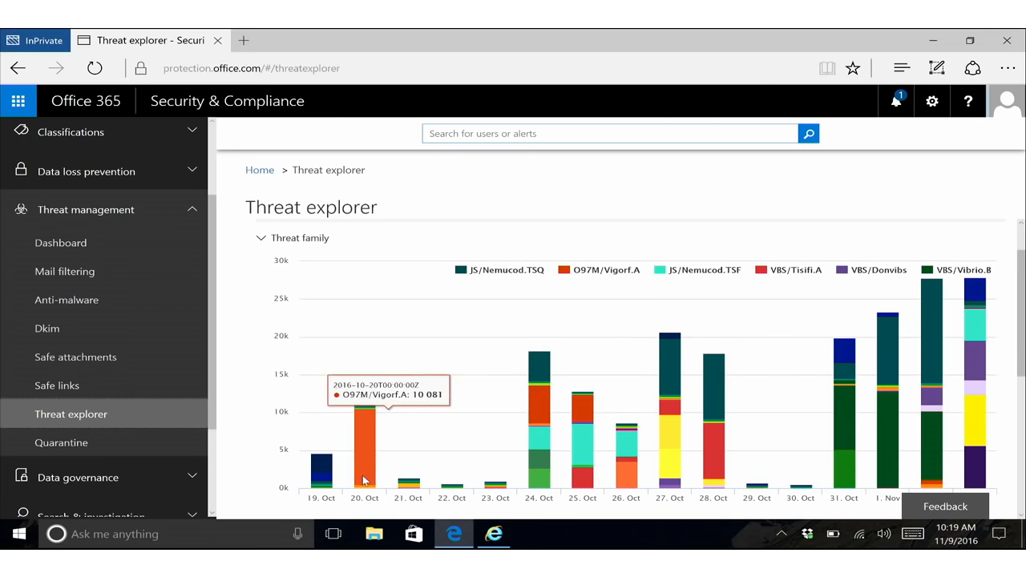
mouse_move(793, 439)
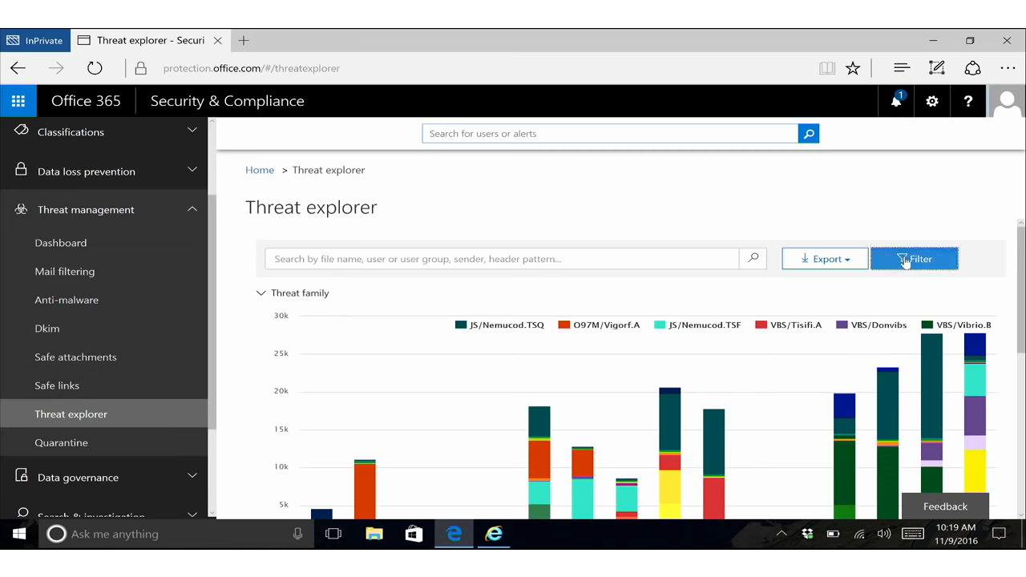
Narrow the chart's time range by editing the start date in the Time range filter
left_click(915, 258)
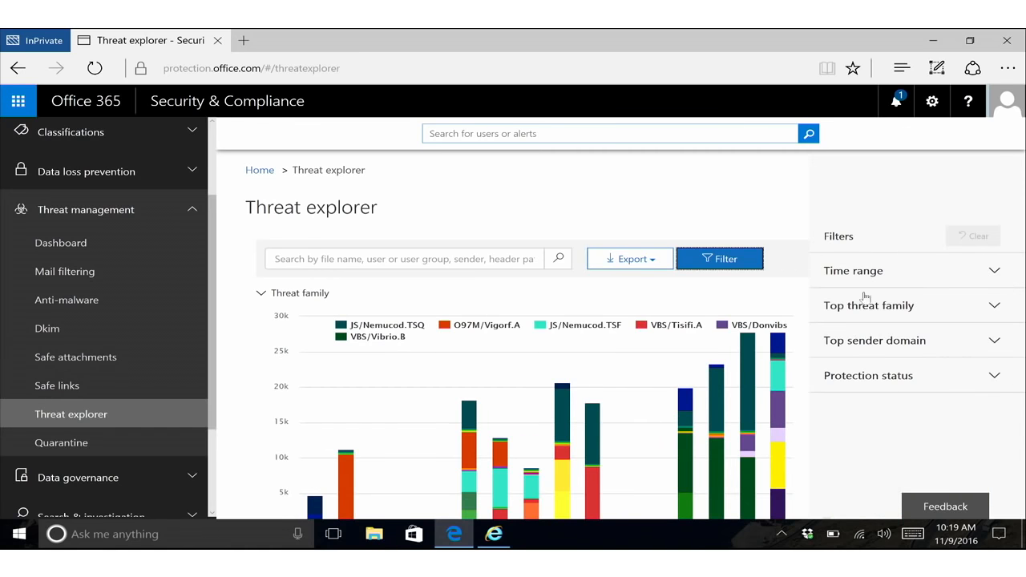
left_click(853, 270)
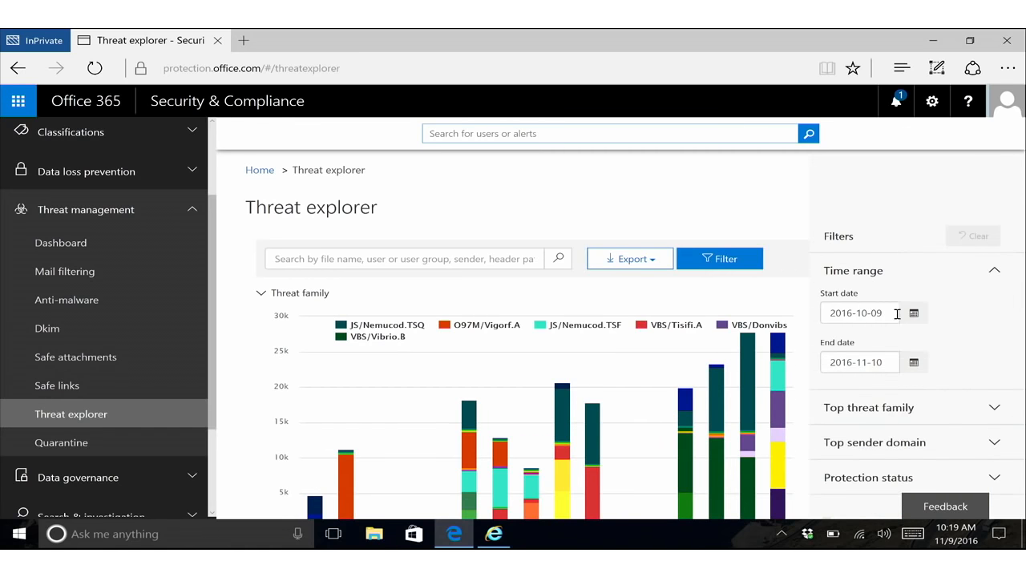
left_click(913, 313)
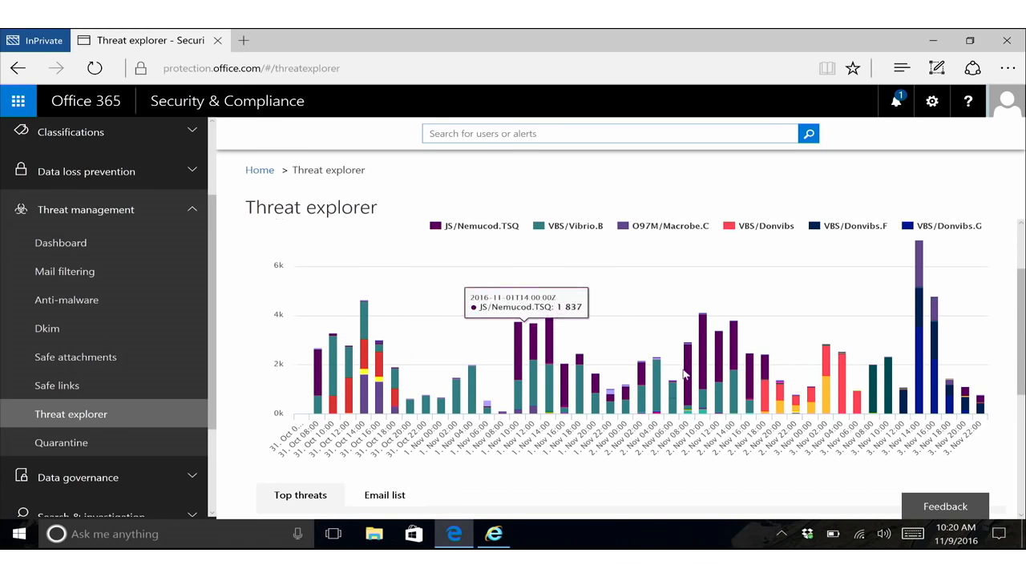
mouse_move(848, 380)
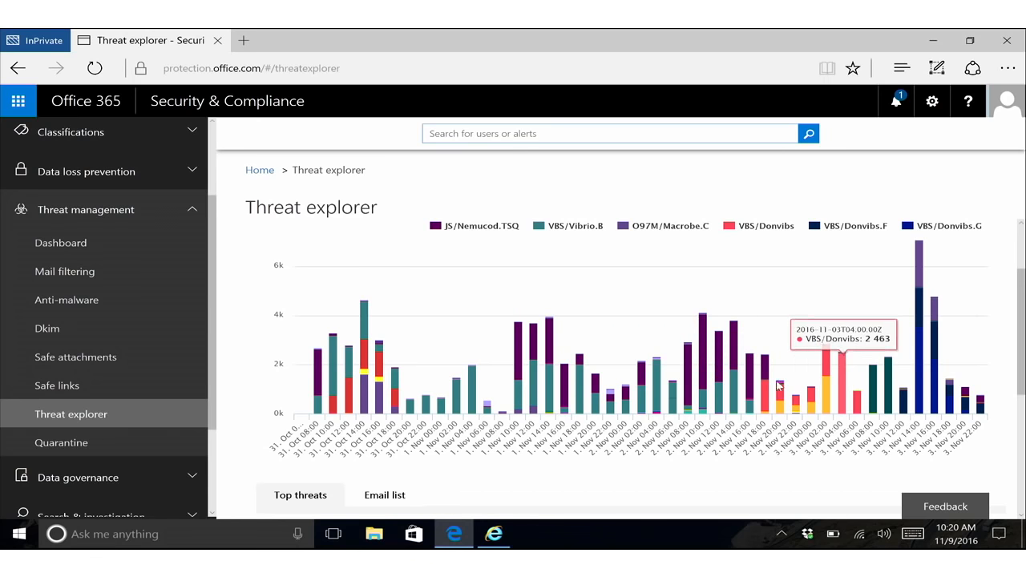
mouse_move(824, 413)
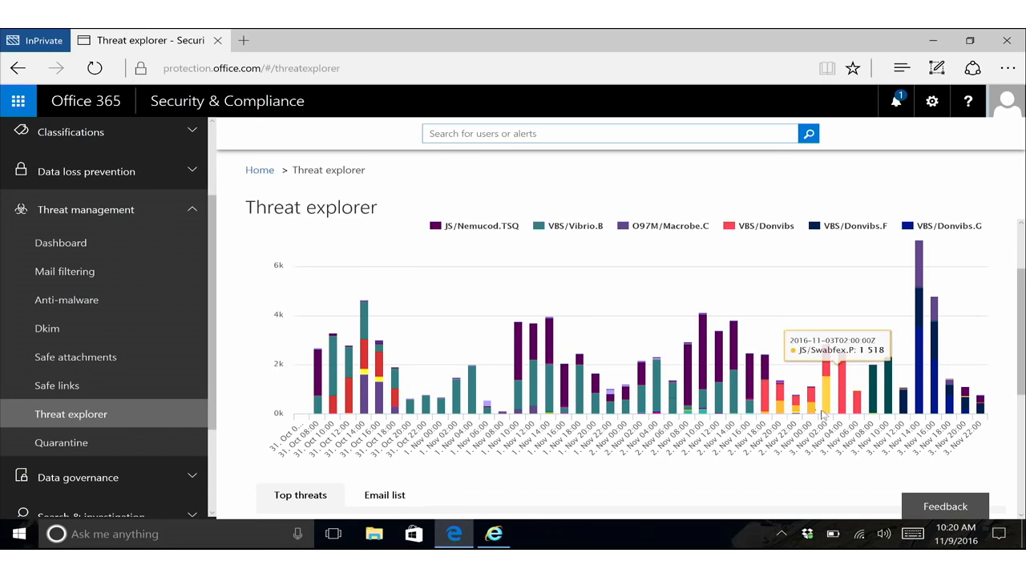
scroll("down", 3)
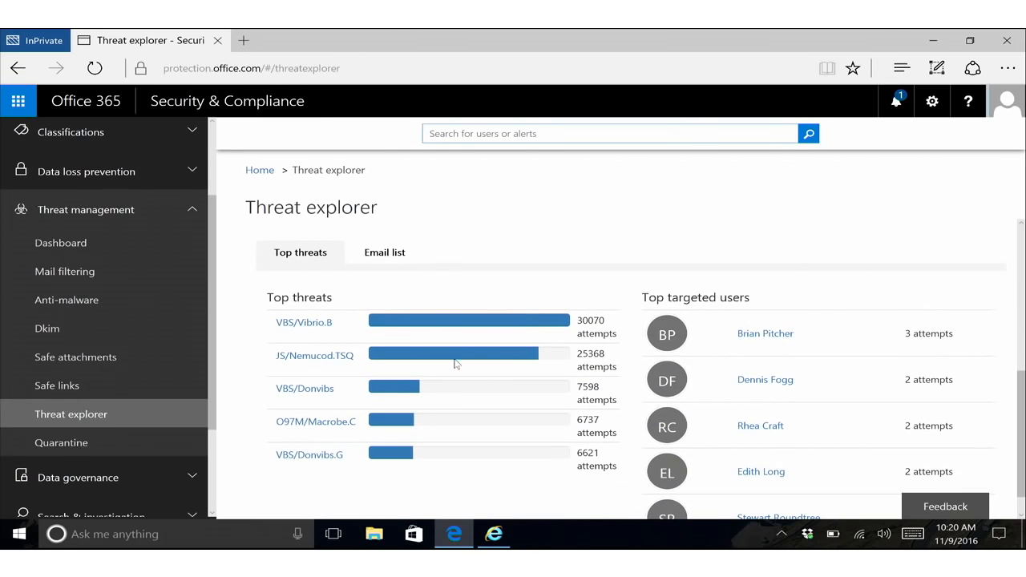
mouse_move(314, 355)
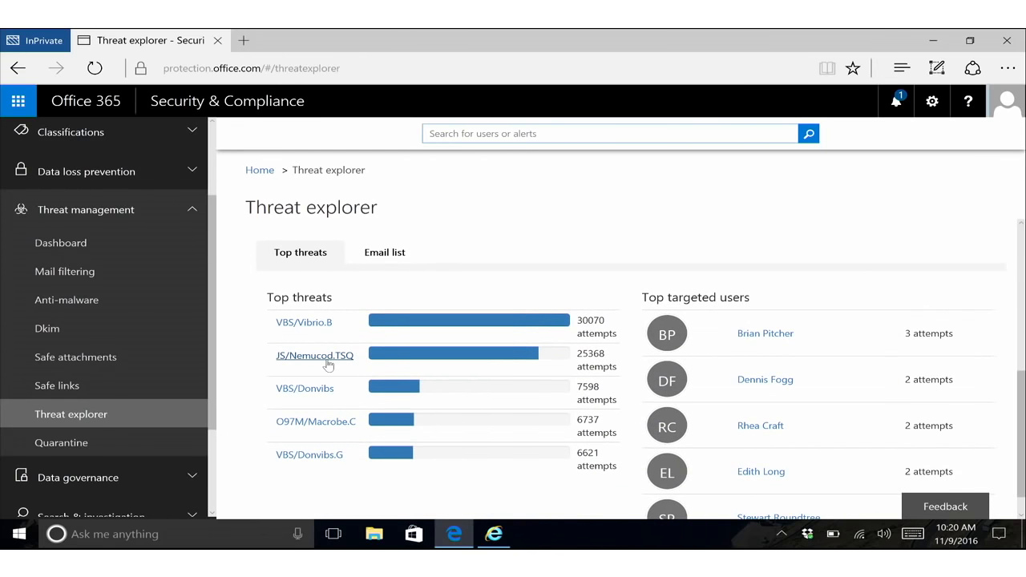
Open the JS/Nemucod.TSQ entry from the Top threats list
left_click(314, 355)
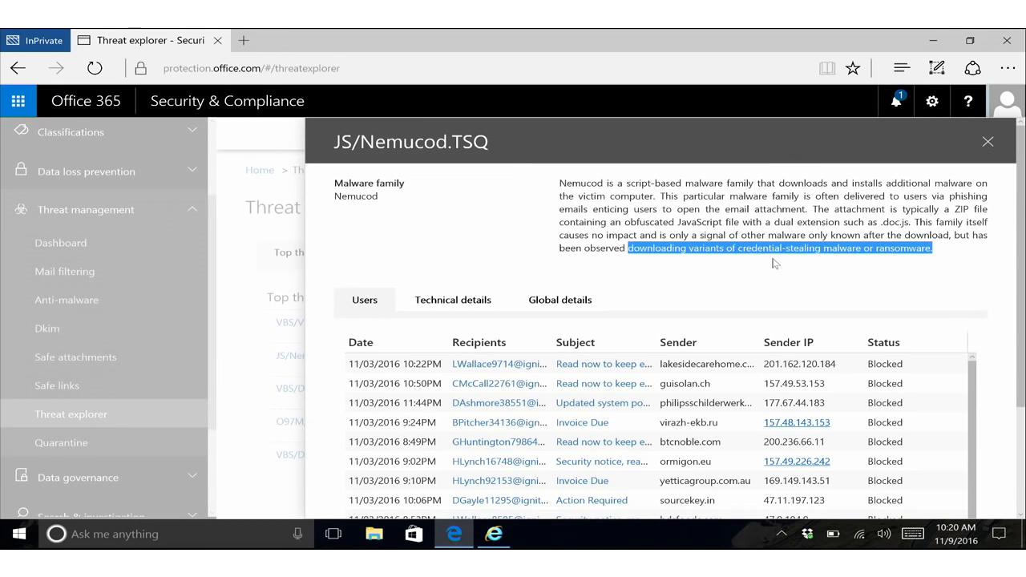
mouse_move(906, 260)
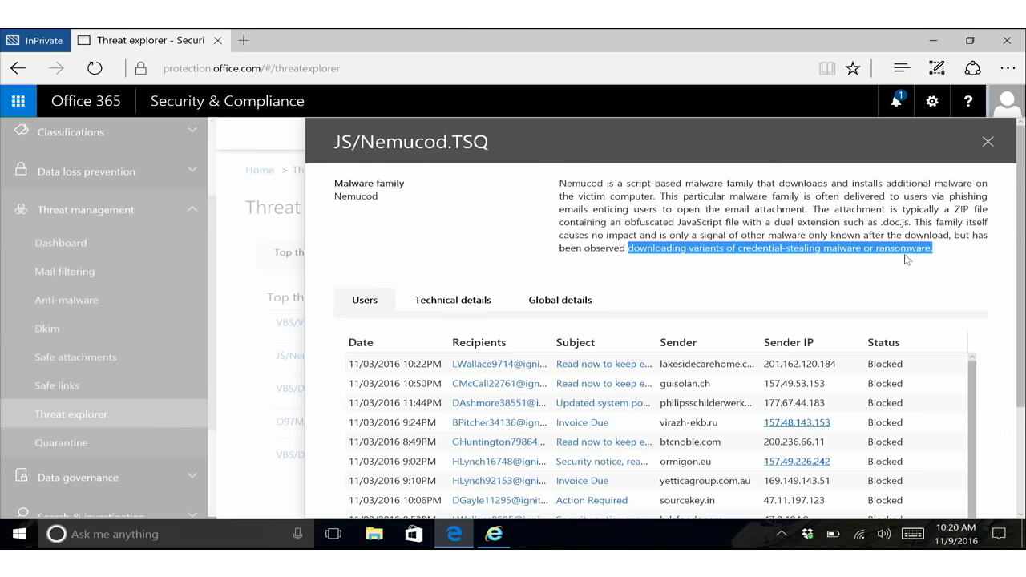
Switch the JS/Nemucod.TSQ pane to its Technical details tab
left_click(452, 299)
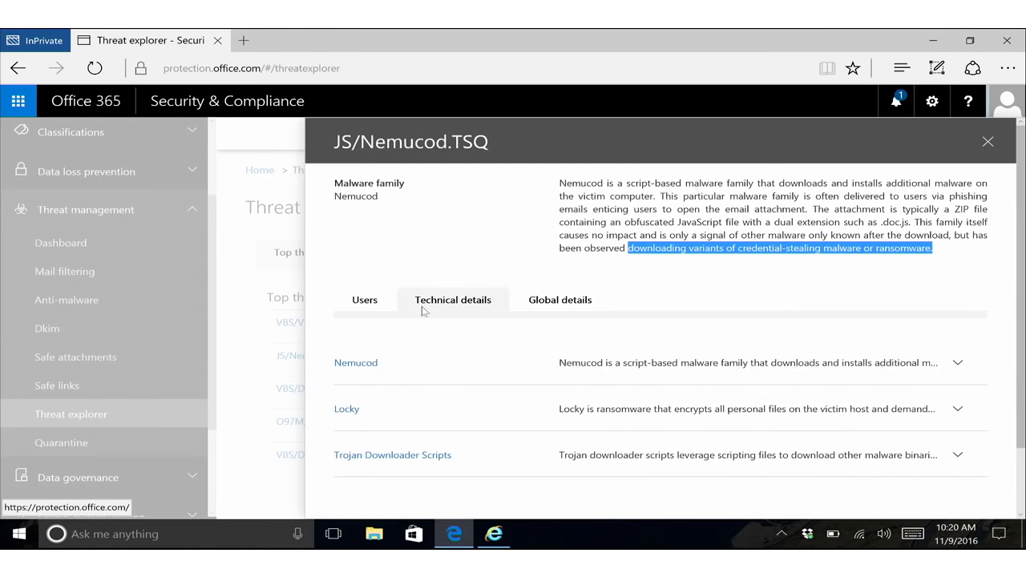
mouse_move(438, 413)
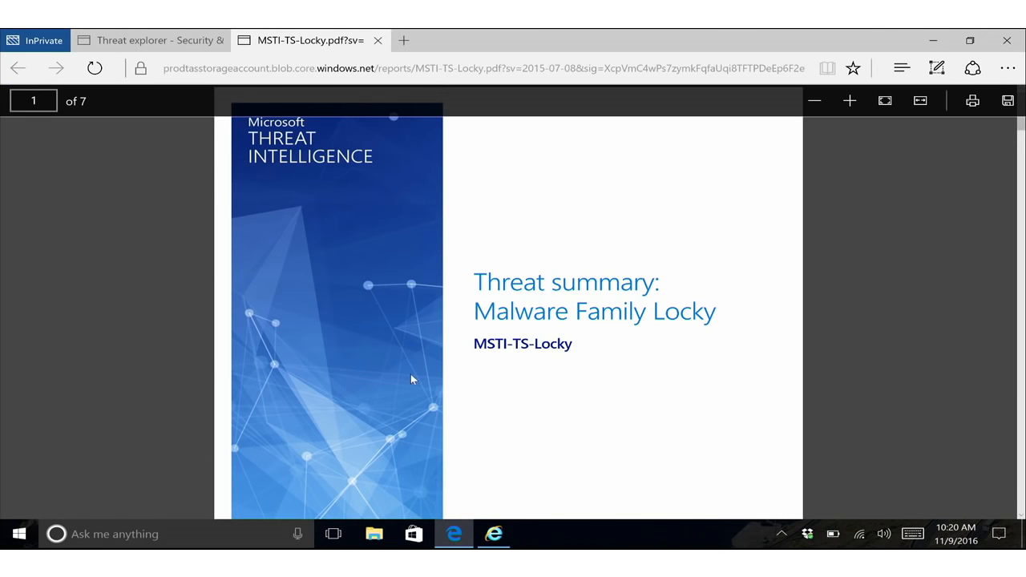
Read through the MSTI-TS-Locky threat summary PDF to page 4 on recovery
scroll("down", 3)
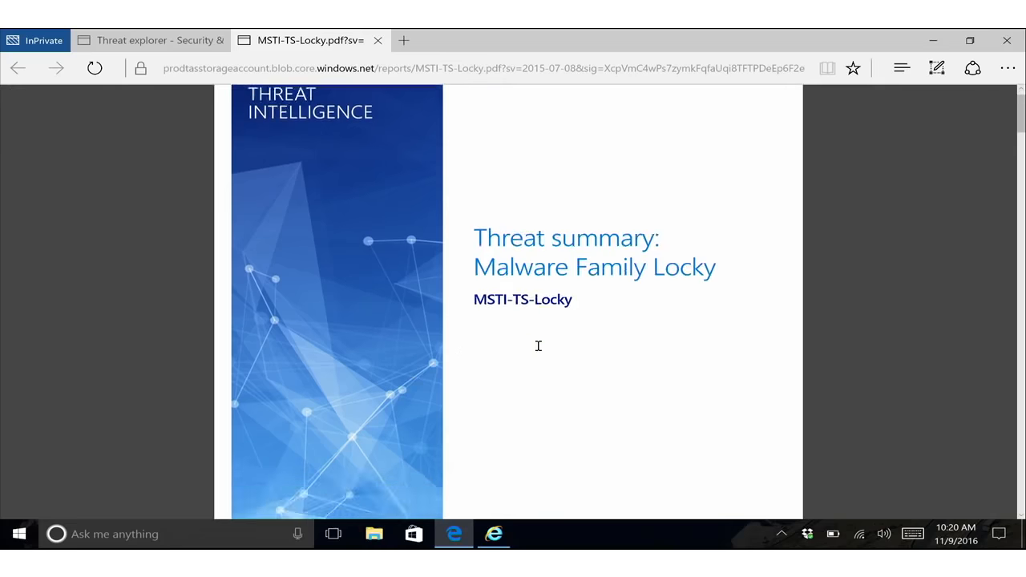
scroll("down", 3)
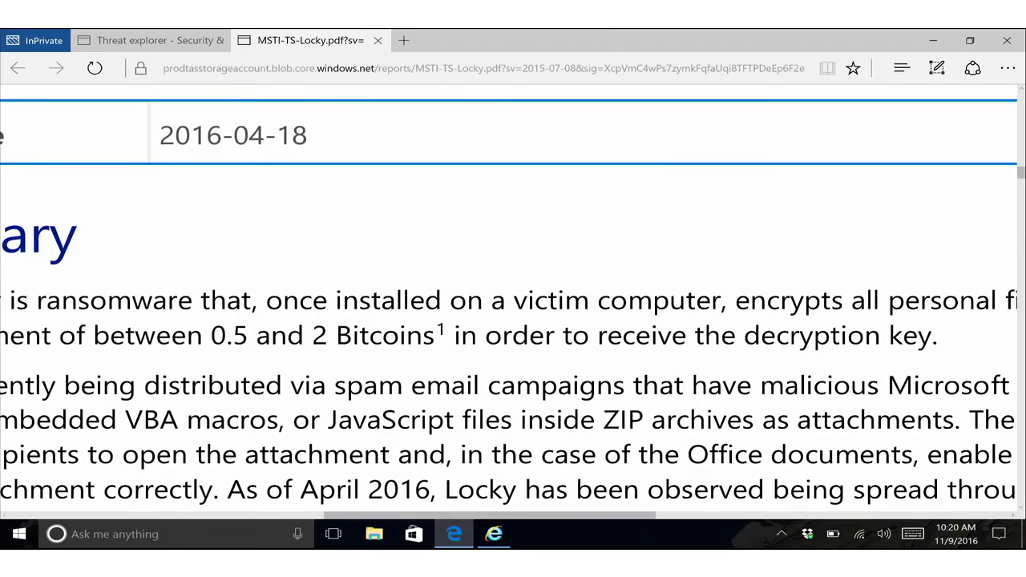
left_click_drag(208, 335, 440, 335)
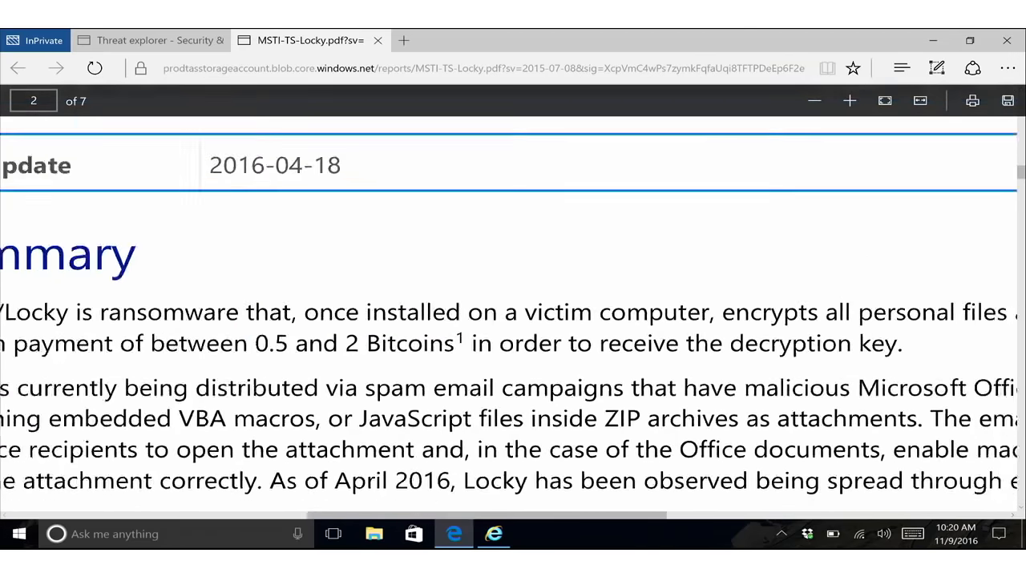
scroll("down", 3)
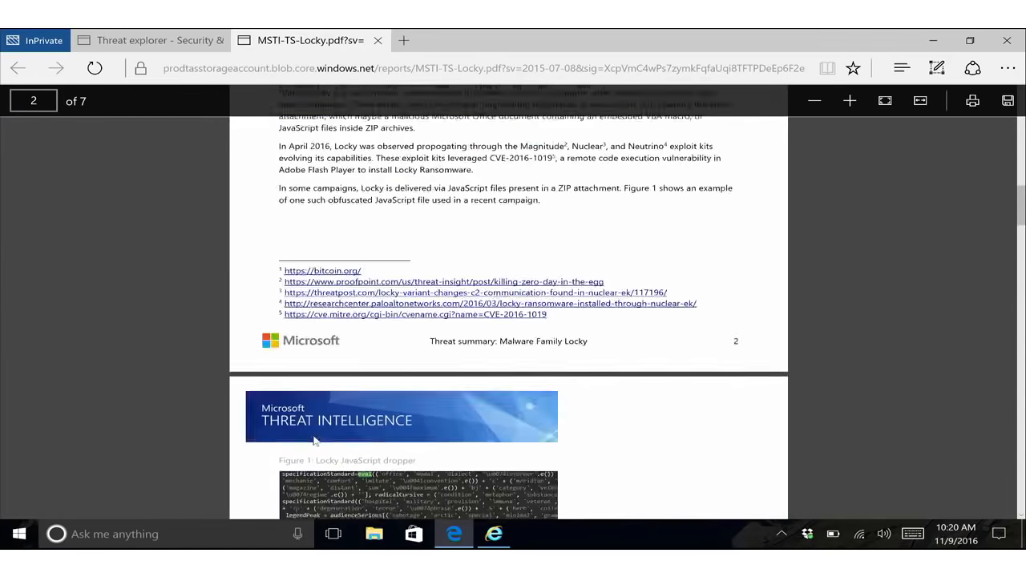
scroll("down", 3)
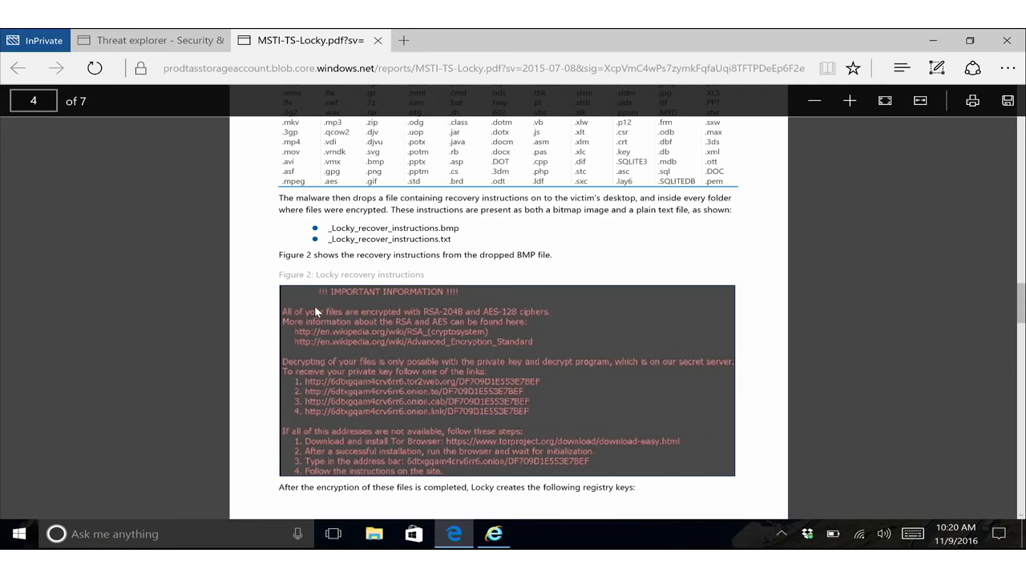
mouse_move(389, 43)
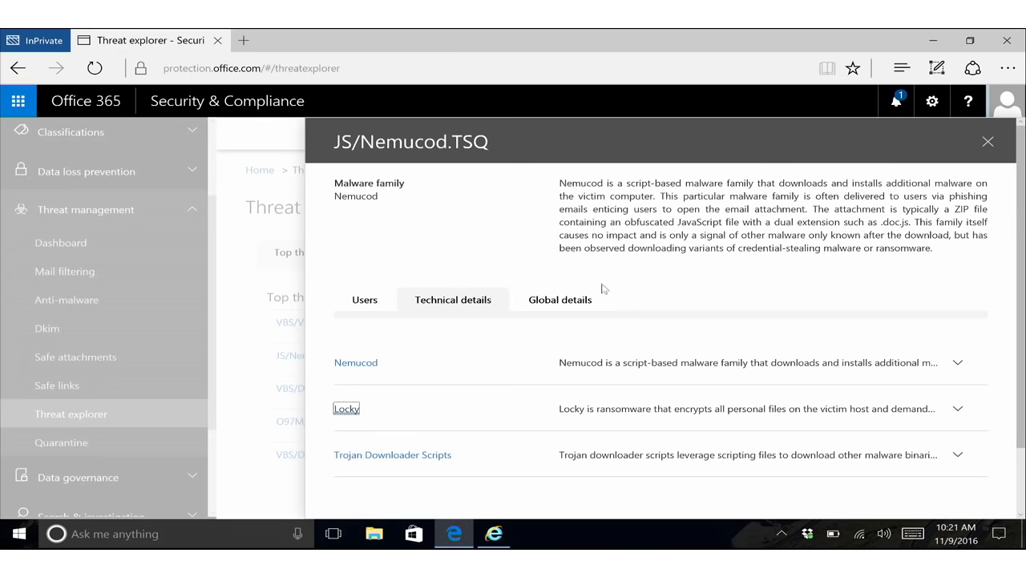
Close the JS/Nemucod.TSQ pane and filter Threat explorer by a protection status
left_click(987, 142)
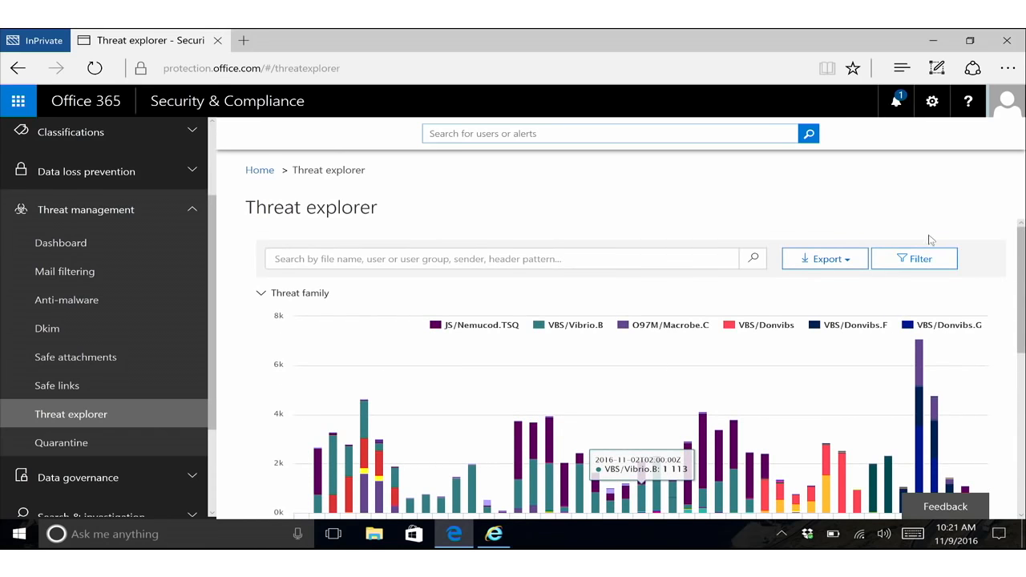
left_click(914, 258)
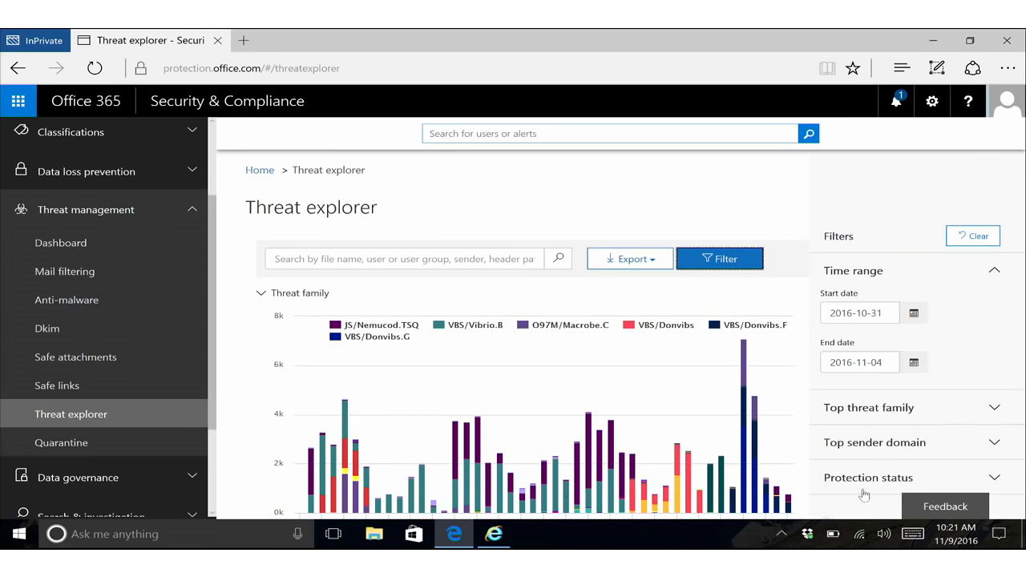
left_click(868, 476)
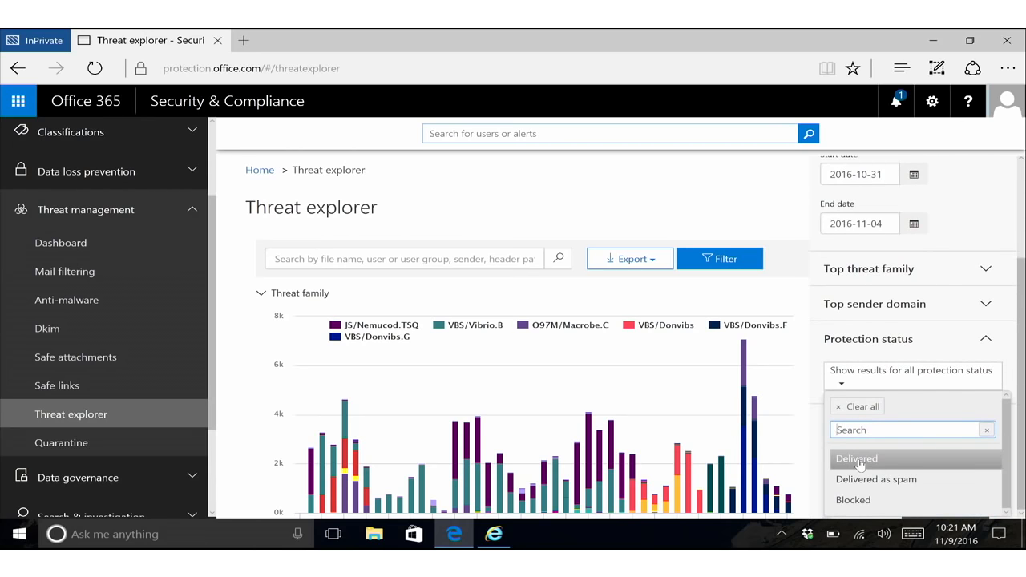
left_click(856, 458)
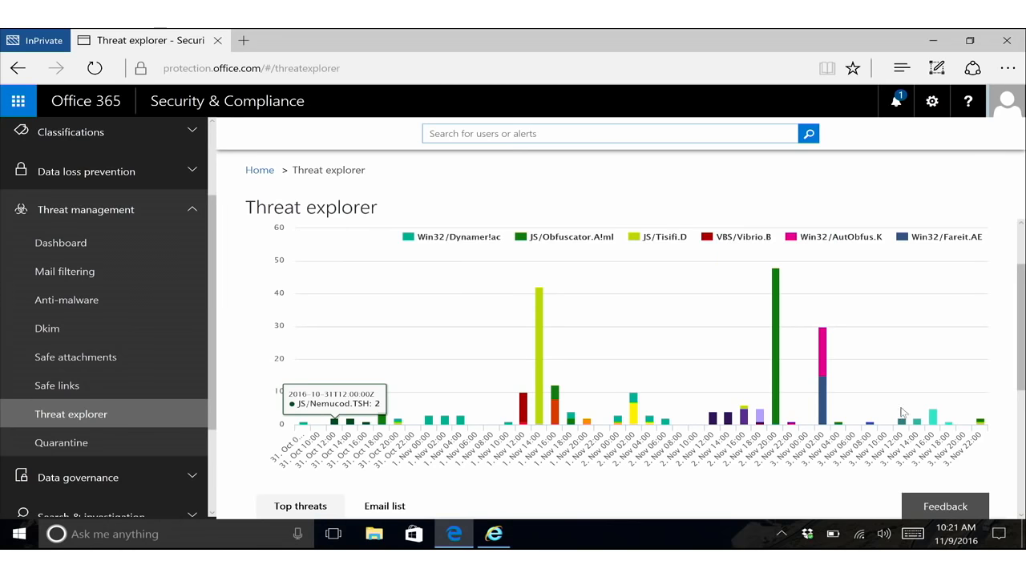
scroll("down", 3)
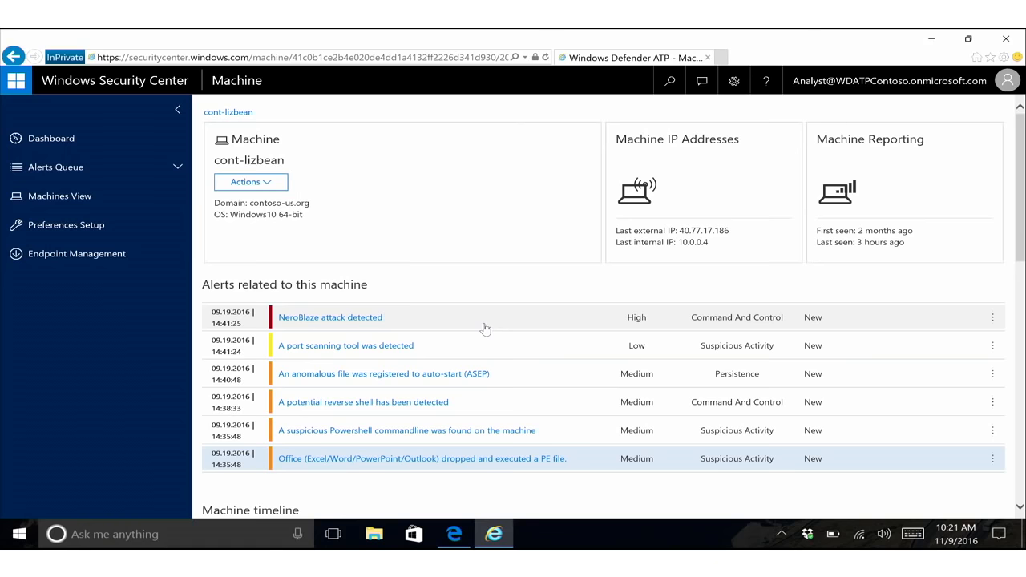
mouse_move(735, 287)
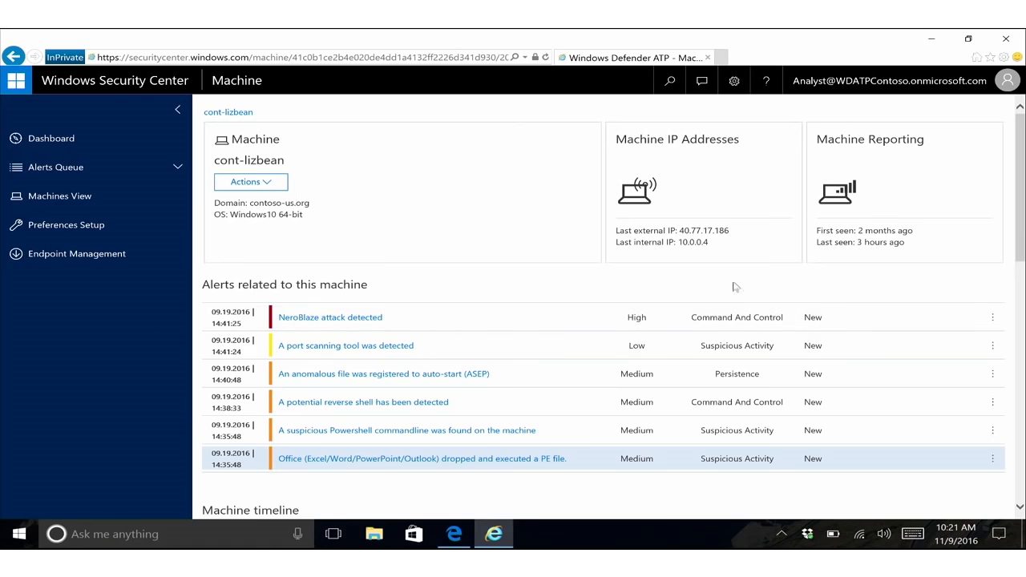
mouse_move(554, 401)
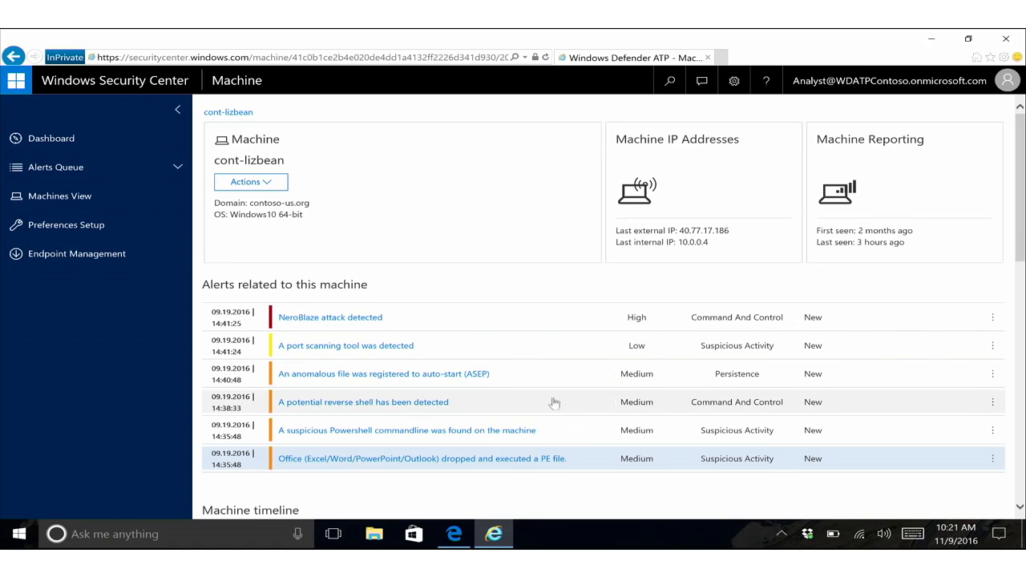
mouse_move(581, 431)
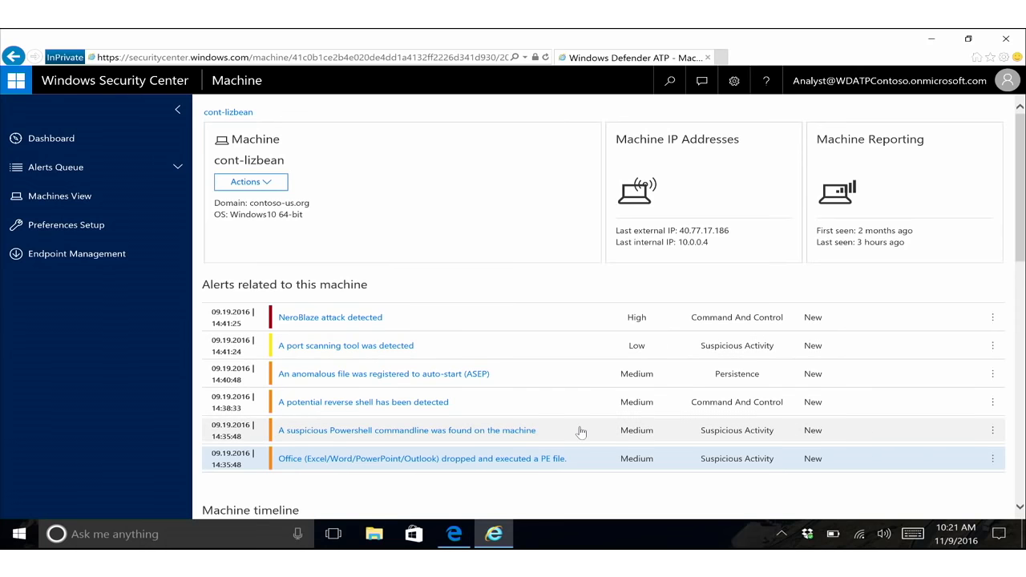
mouse_move(542, 368)
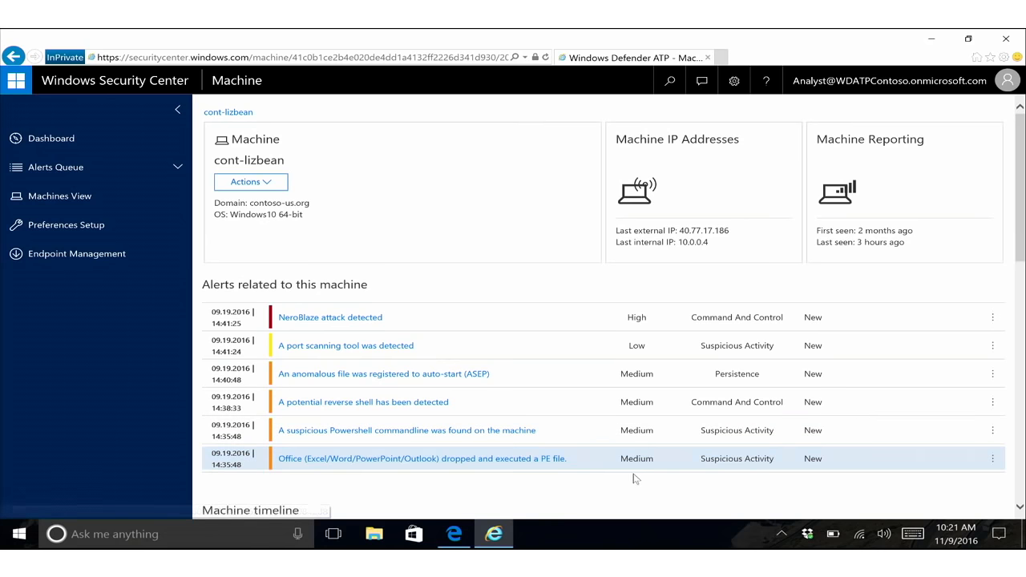
Expand the 'OUTLOOK.EXE saved an attachment to disk' event in the machine timeline
scroll("down", 3)
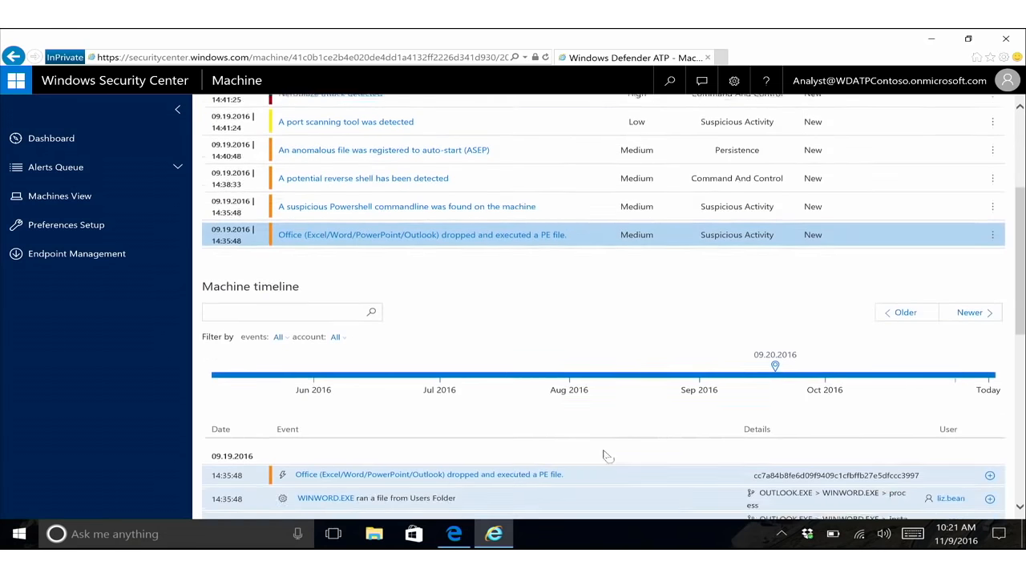
scroll("down", 3)
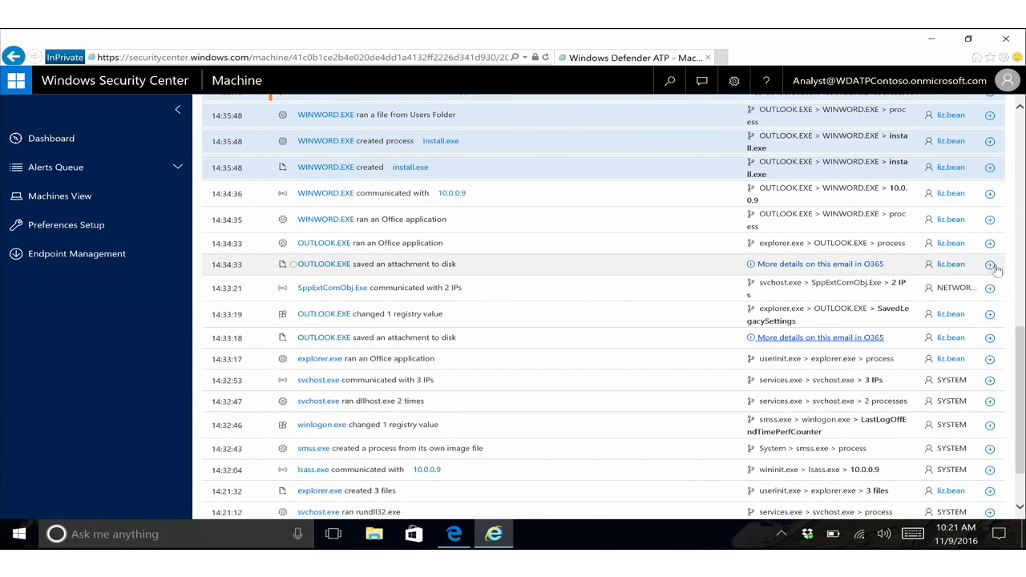
left_click(990, 263)
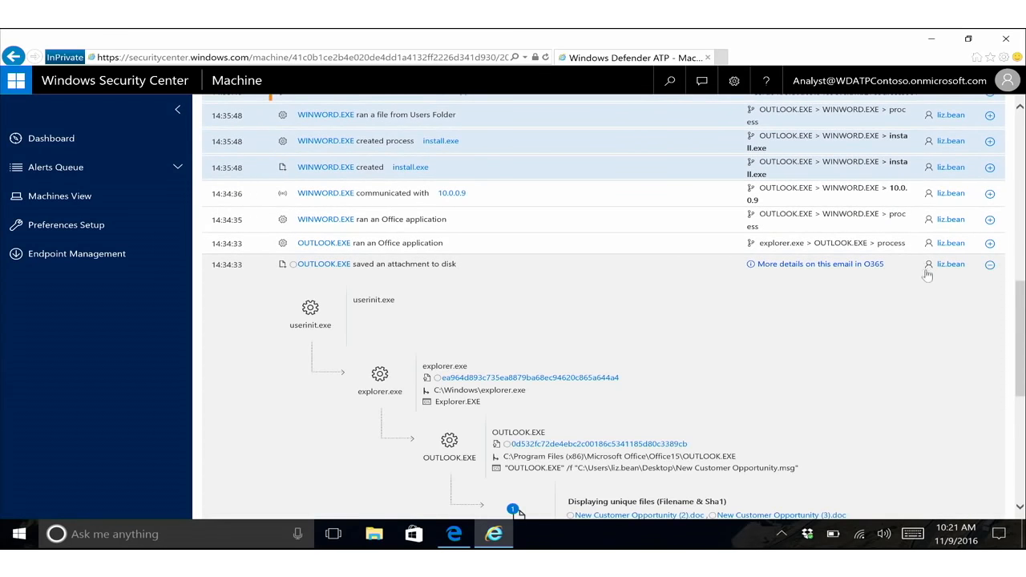
scroll("down", 3)
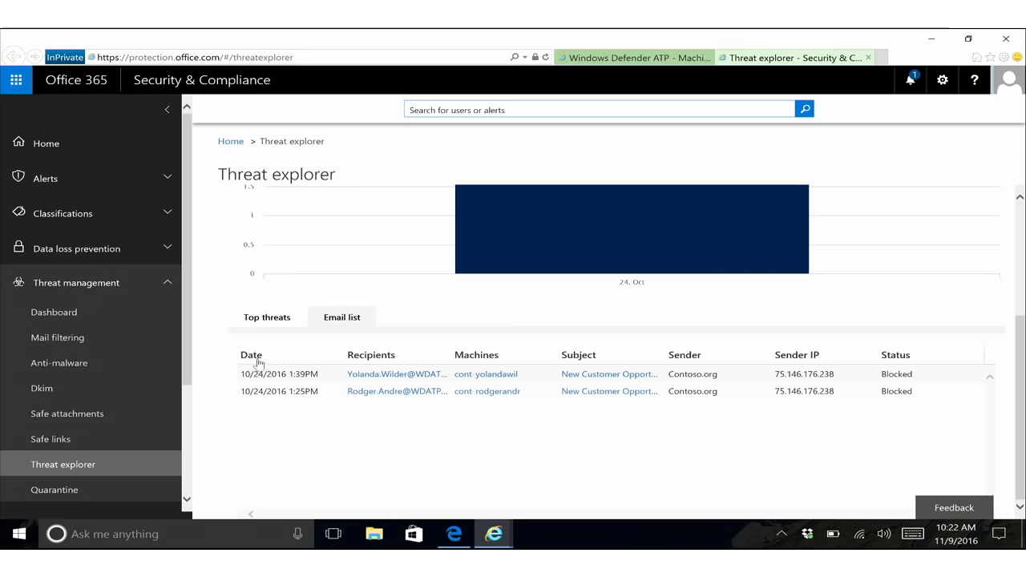
Sort the email list by the Date column, oldest first
left_click(252, 354)
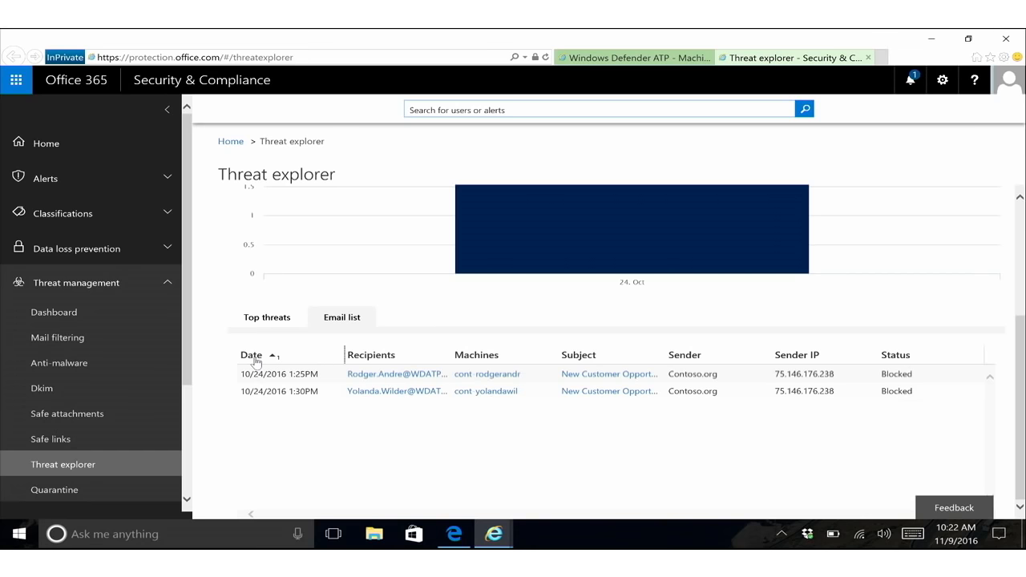